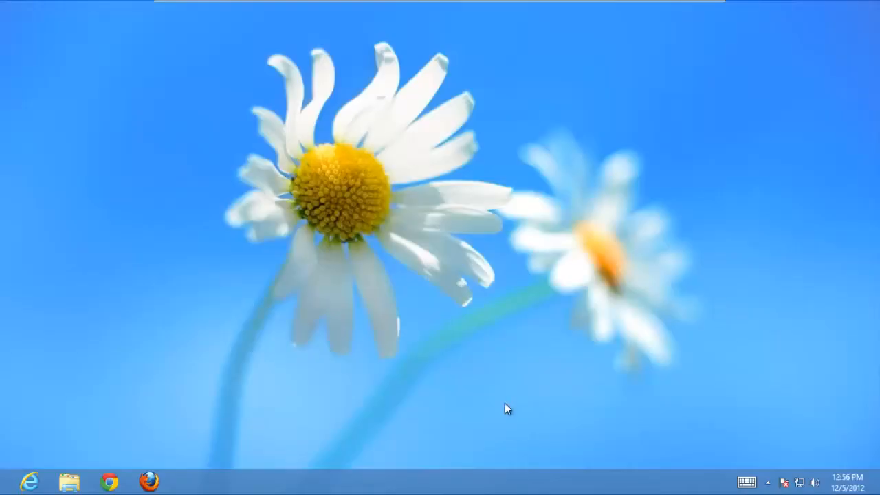
# Step: Switch from the desktop to the Start screen of live tiles with the Windows key
pyautogui.press('Super')
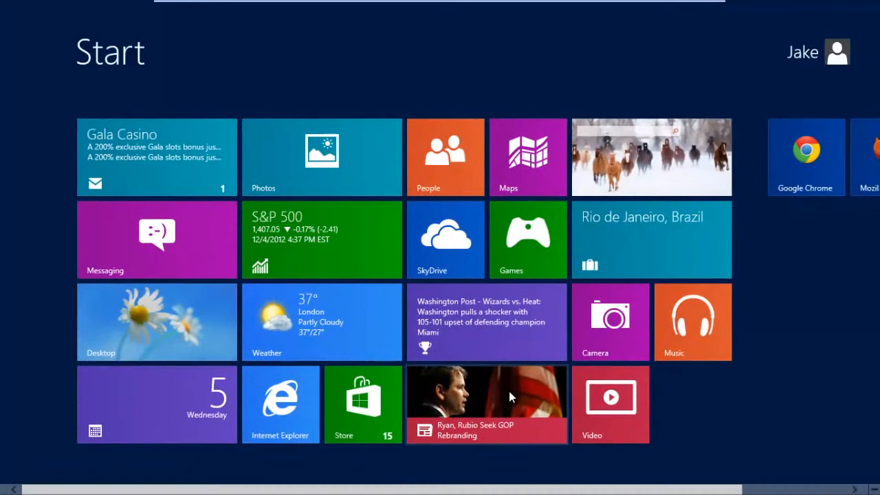
pyautogui.moveTo(542, 393)
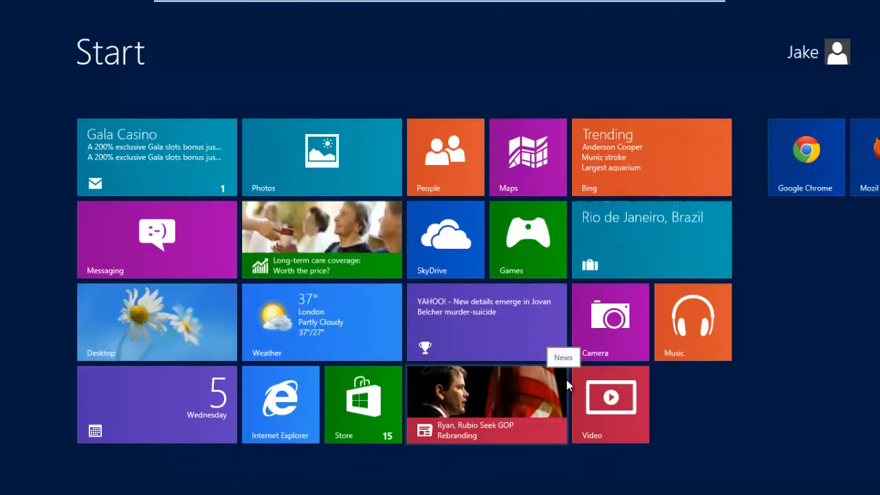
pyautogui.moveTo(592, 371)
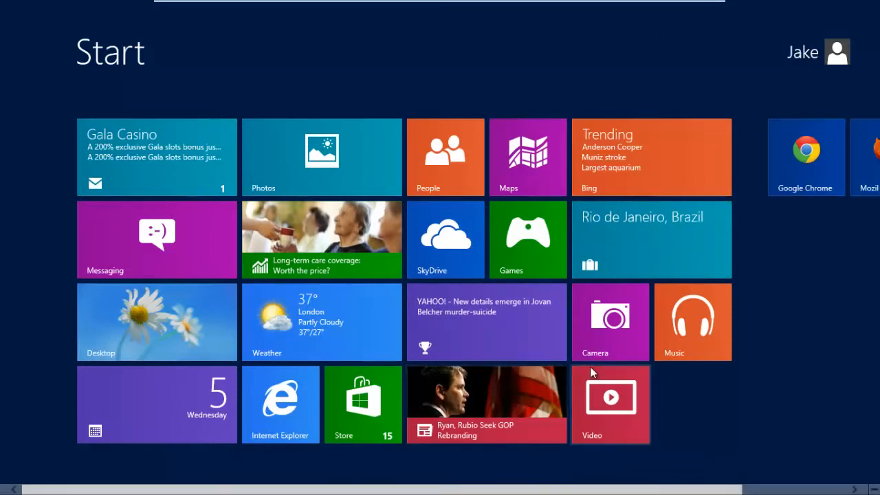
pyautogui.moveTo(517, 332)
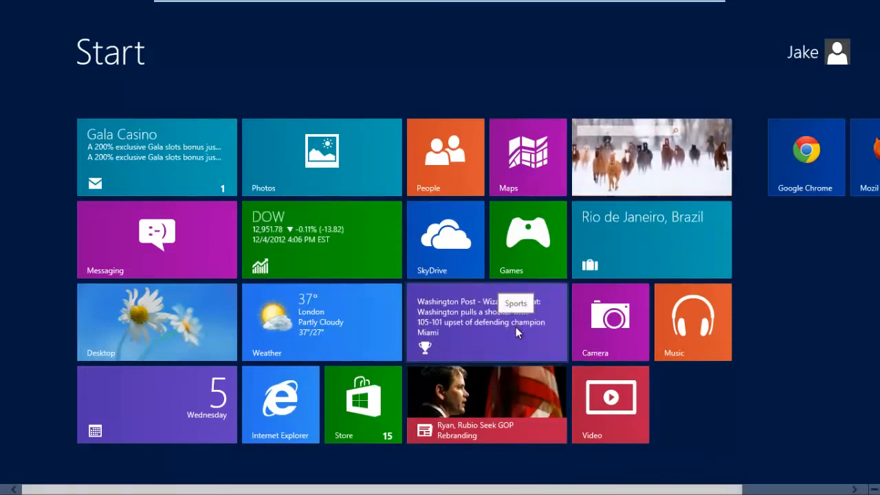
pyautogui.moveTo(470, 206)
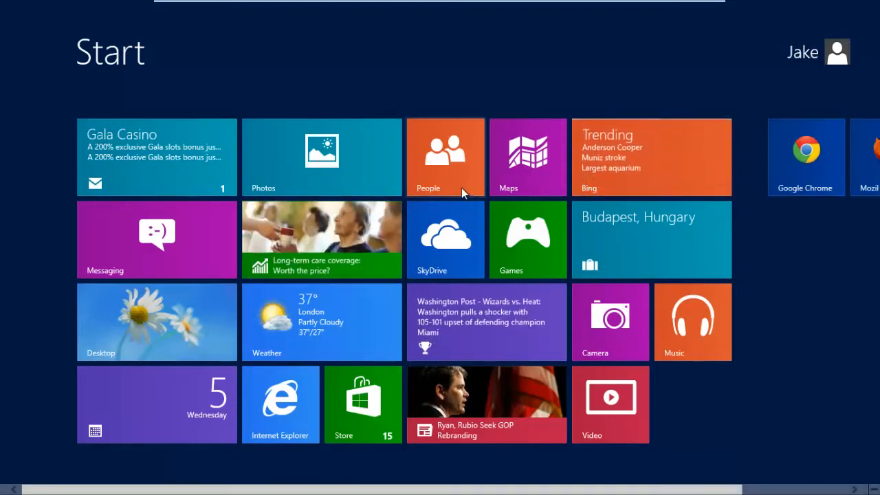
pyautogui.moveTo(522, 334)
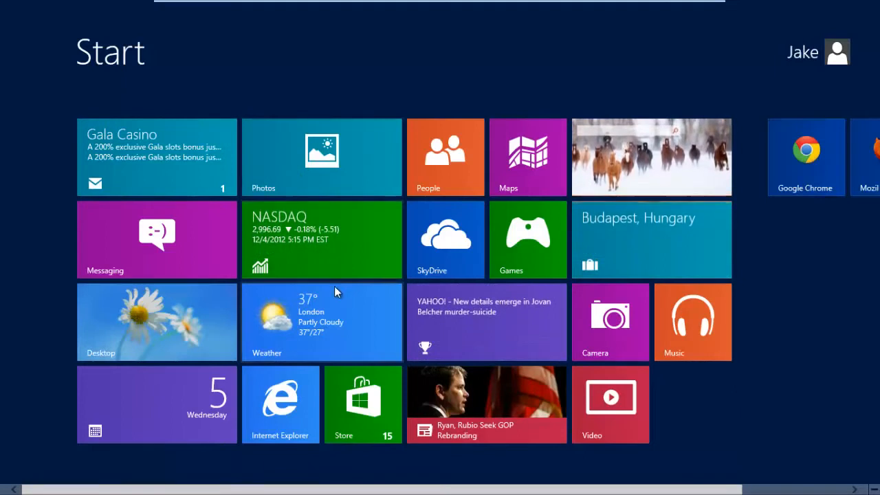
pyautogui.moveTo(317, 297)
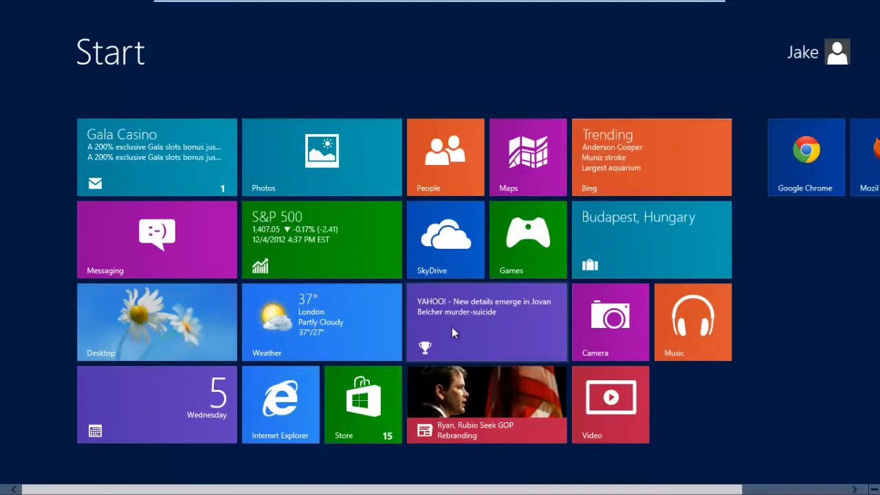
pyautogui.moveTo(475, 288)
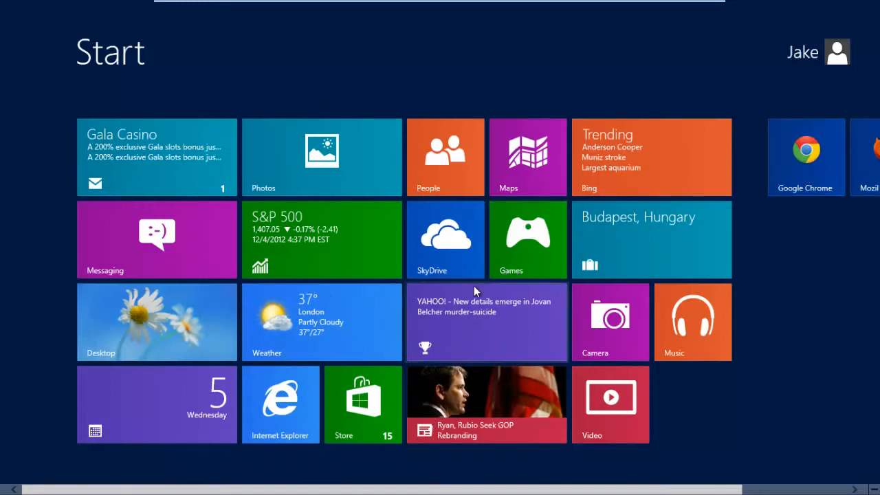
pyautogui.click(280, 404)
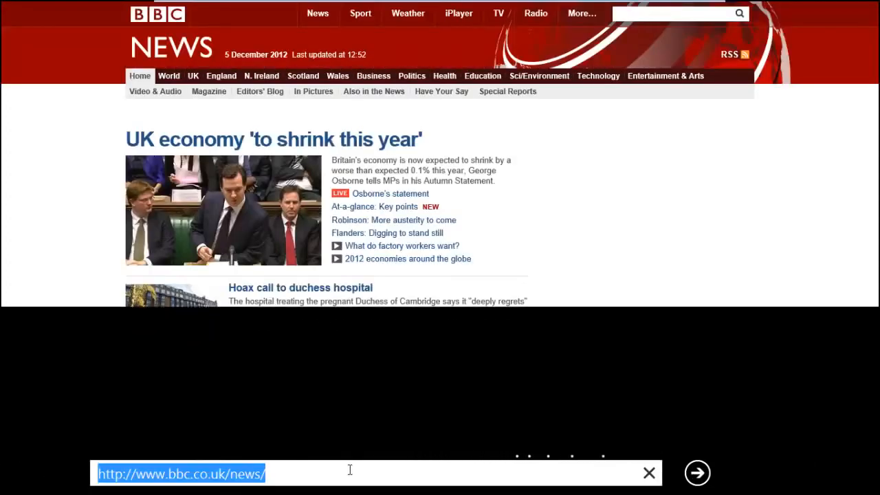
pyautogui.write('www.')
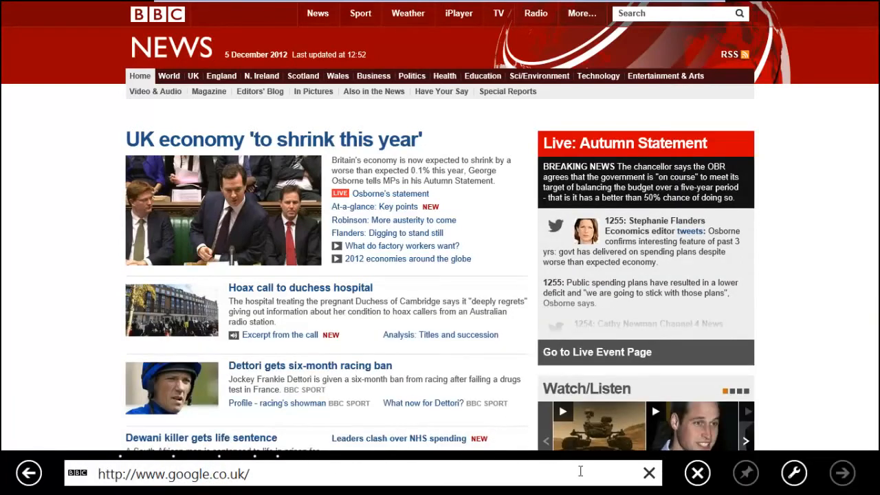
pyautogui.moveTo(603, 437)
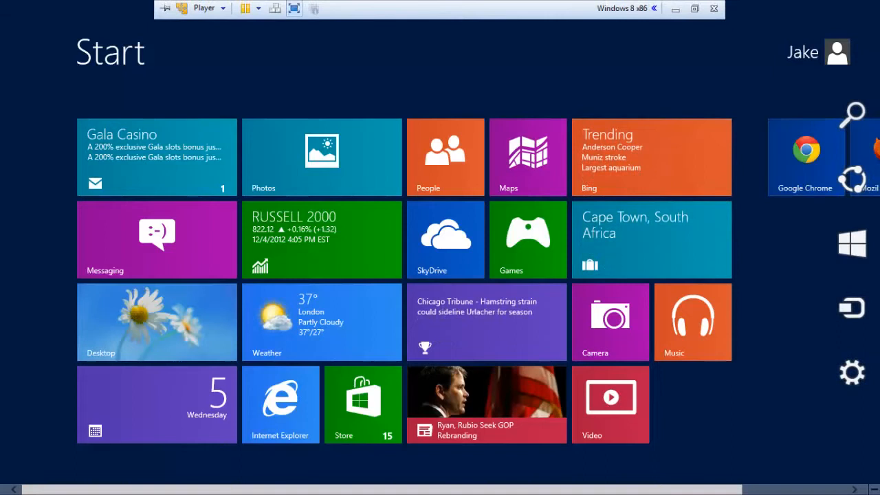
pyautogui.moveTo(873, 123)
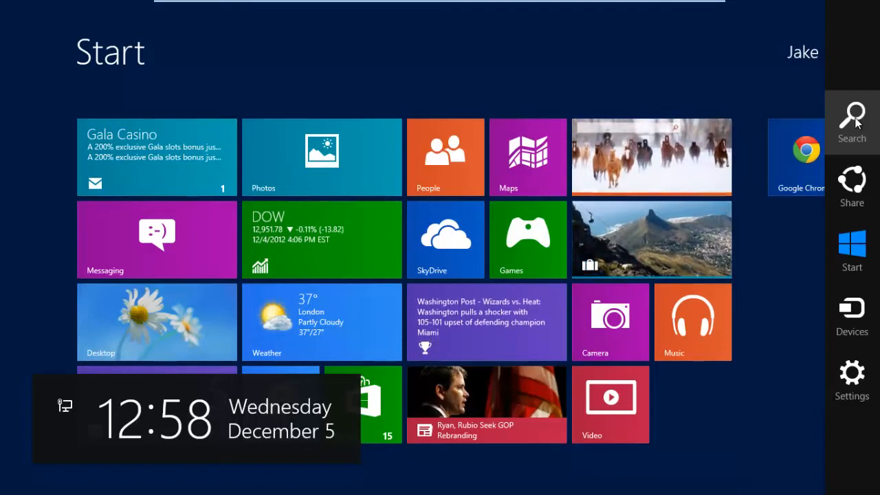
pyautogui.moveTo(852, 172)
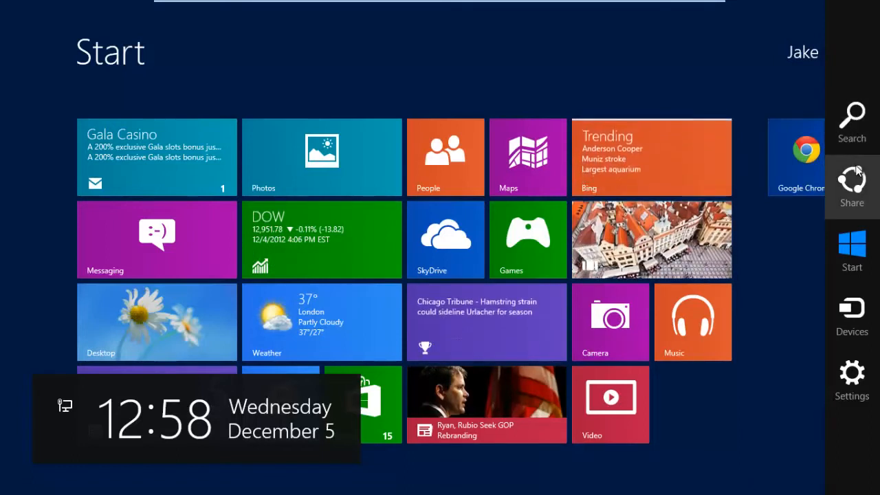
pyautogui.moveTo(851, 250)
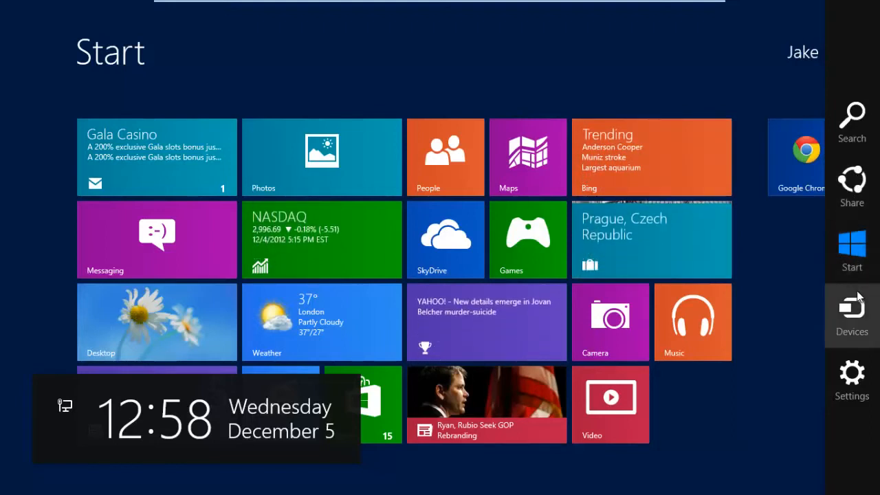
pyautogui.moveTo(851, 374)
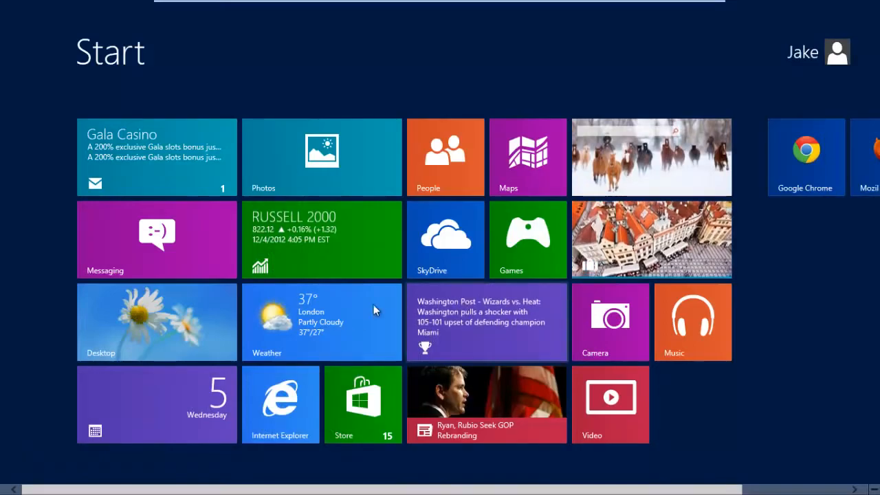
# Step: Go to the desktop, show the taskbar touch keyboard, then close it again
pyautogui.click(156, 321)
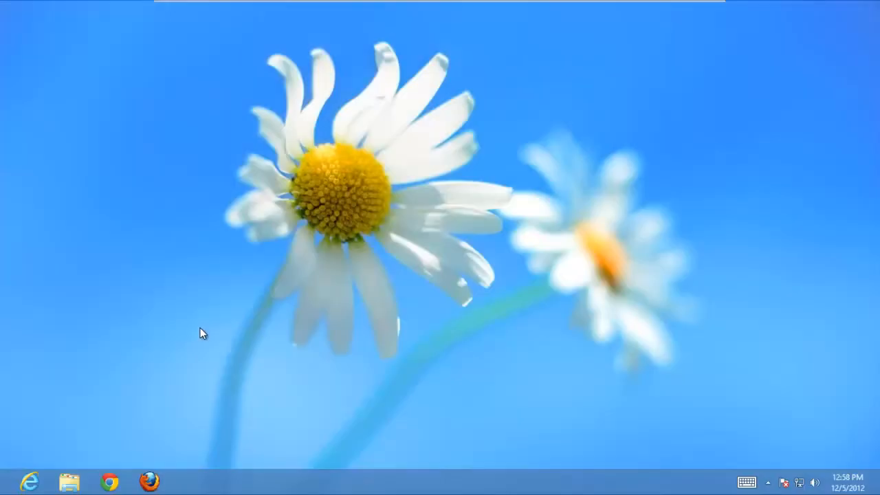
pyautogui.moveTo(314, 481)
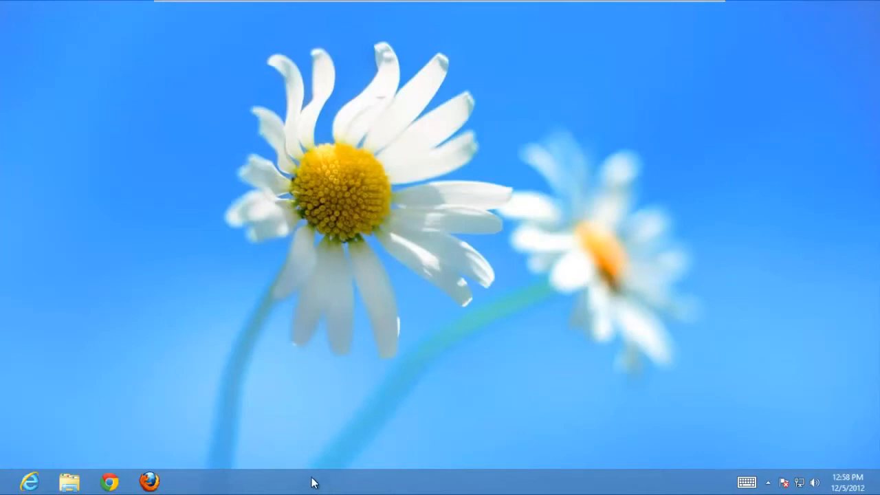
pyautogui.moveTo(363, 476)
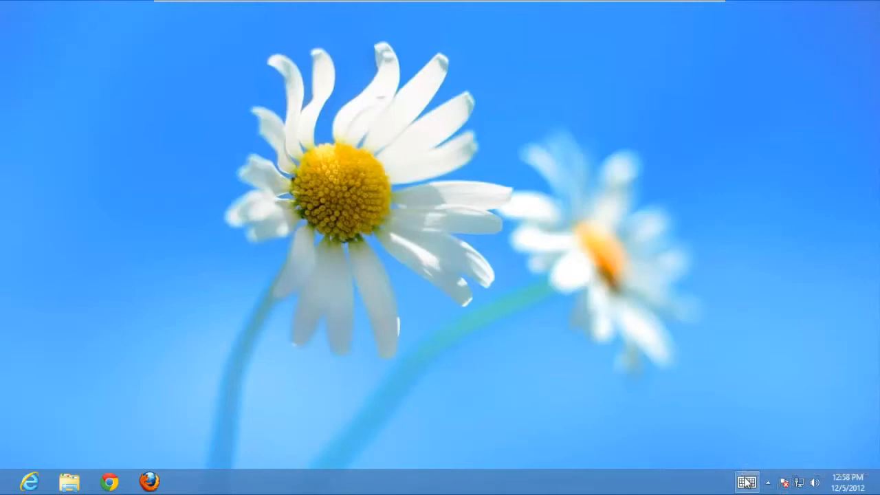
pyautogui.click(745, 481)
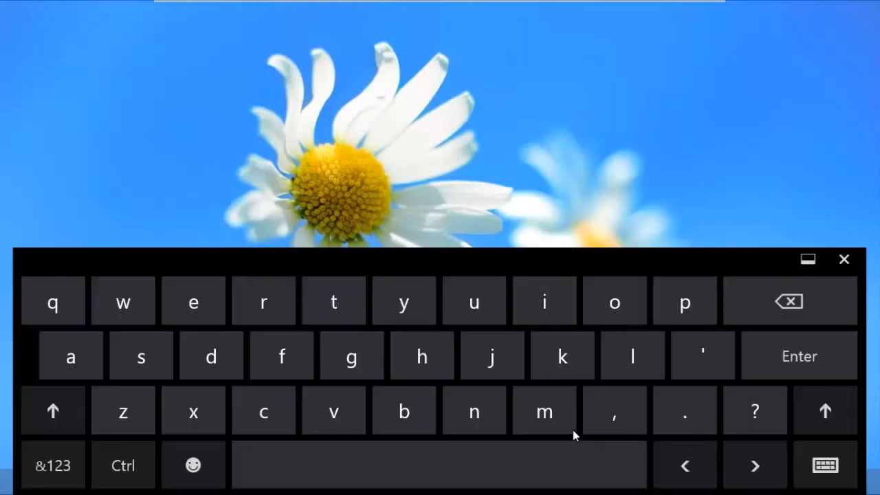
pyautogui.moveTo(209, 334)
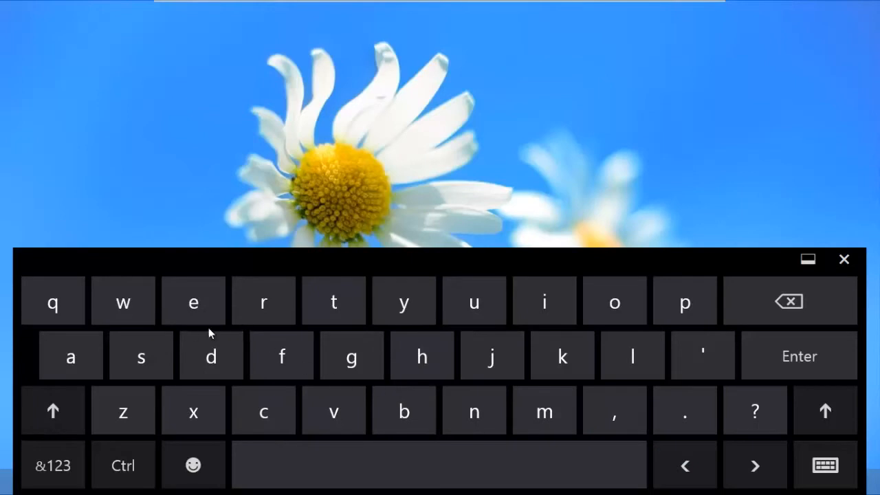
pyautogui.click(844, 259)
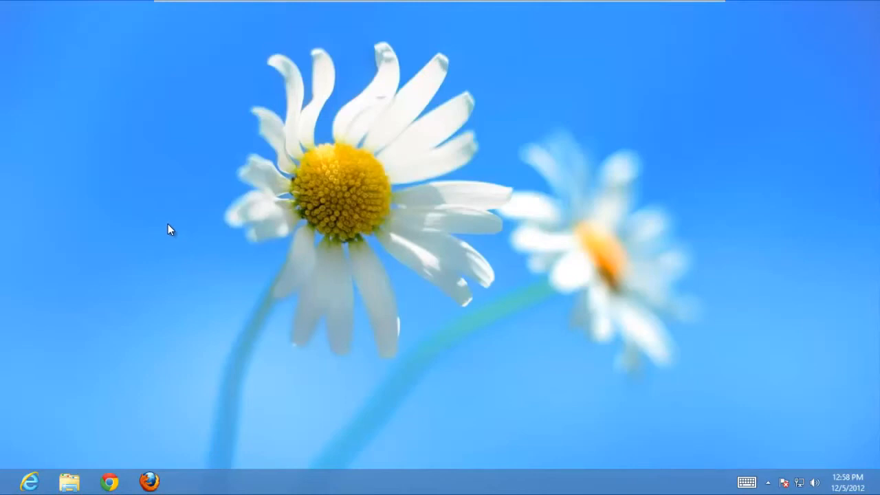
# Step: Reach the desktop icon settings through the desktop's Personalize option
pyautogui.rightClick(171, 228)
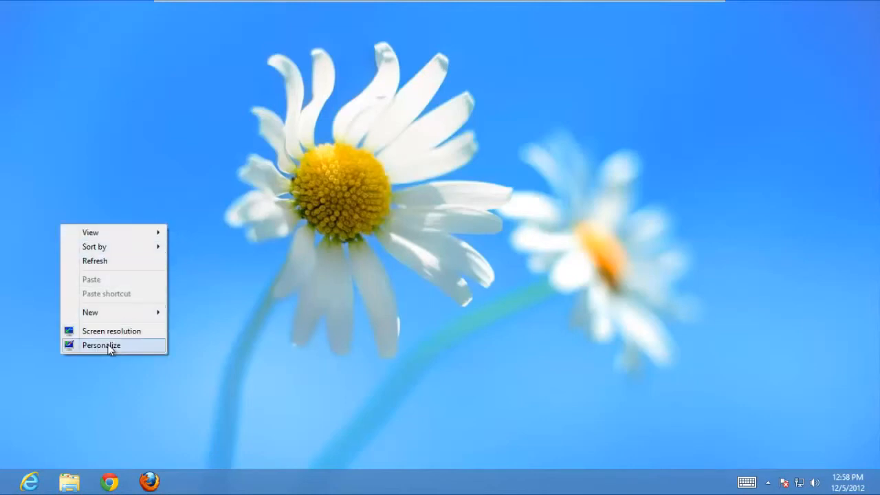
pyautogui.click(101, 345)
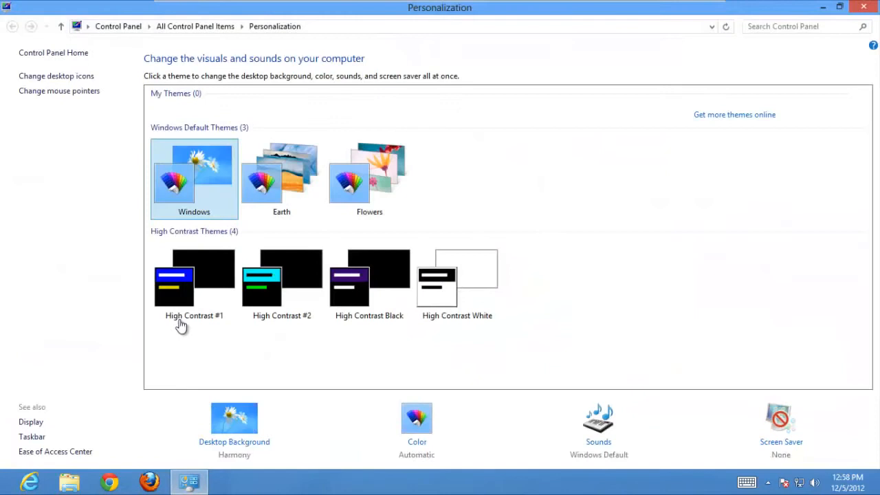
pyautogui.moveTo(56, 76)
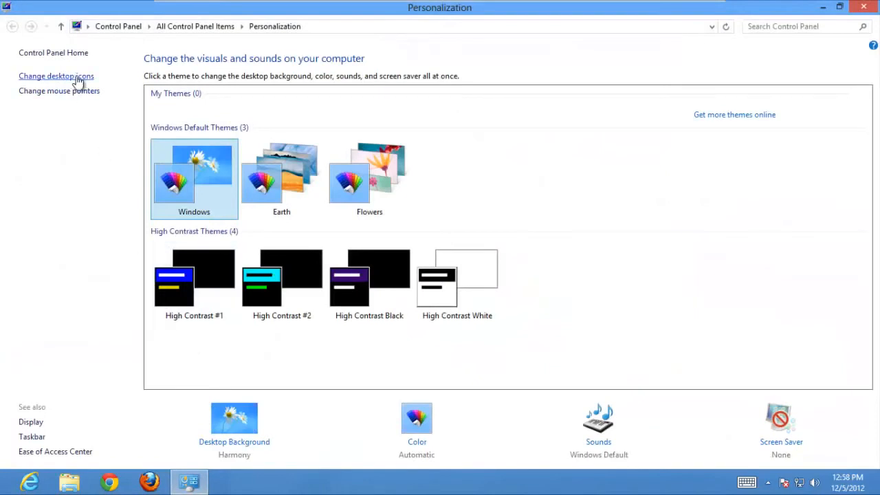
pyautogui.click(55, 76)
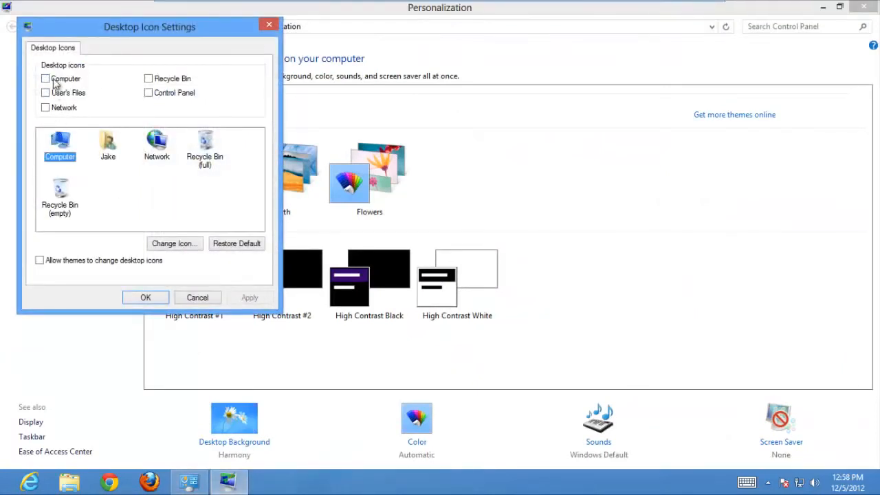
# Step: Show the Computer and Control Panel icons on the desktop and close Personalization
pyautogui.click(46, 78)
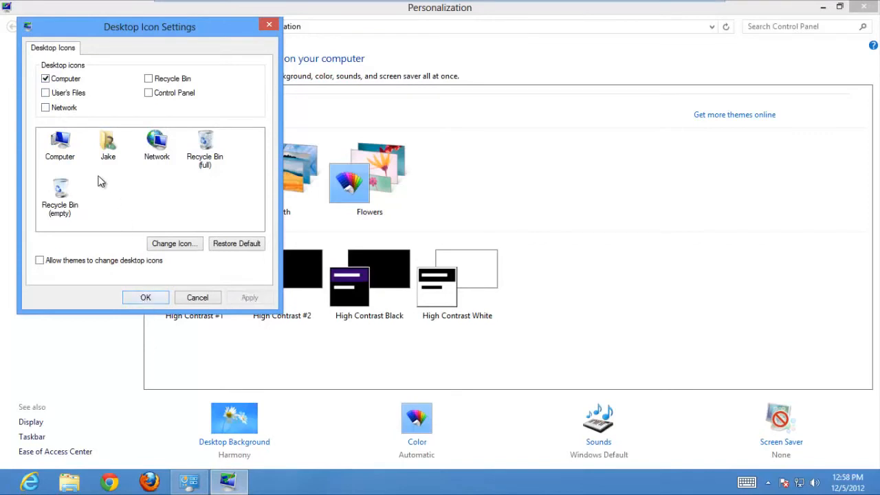
pyautogui.moveTo(165, 262)
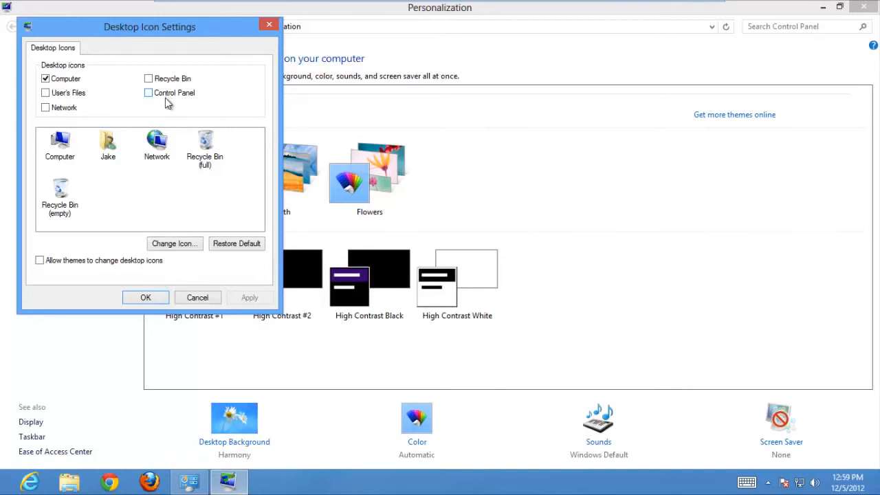
pyautogui.click(148, 92)
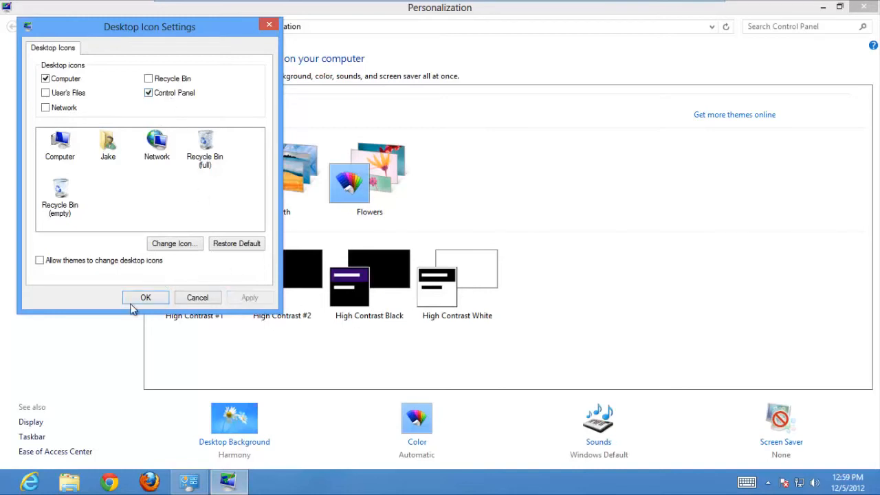
pyautogui.click(146, 297)
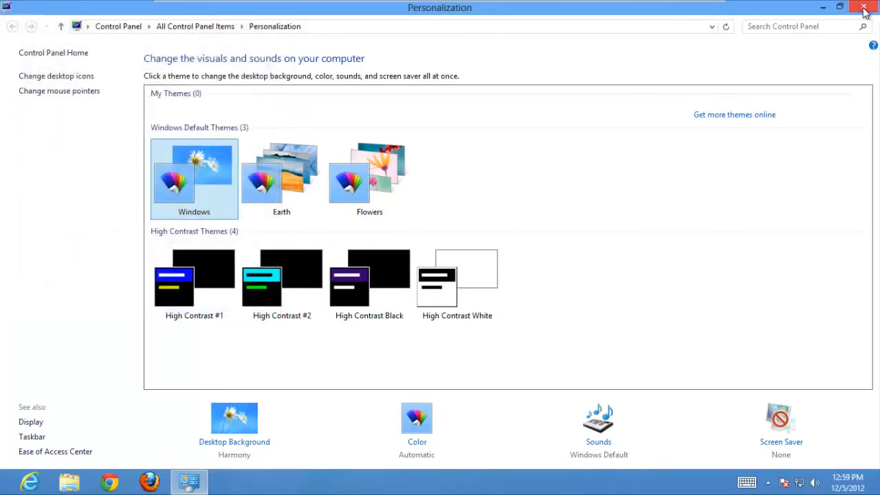
pyautogui.click(865, 6)
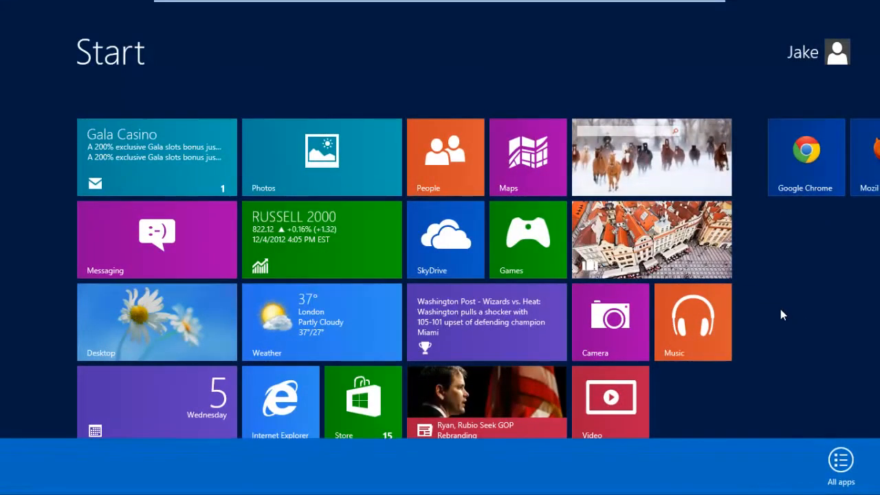
pyautogui.moveTo(839, 459)
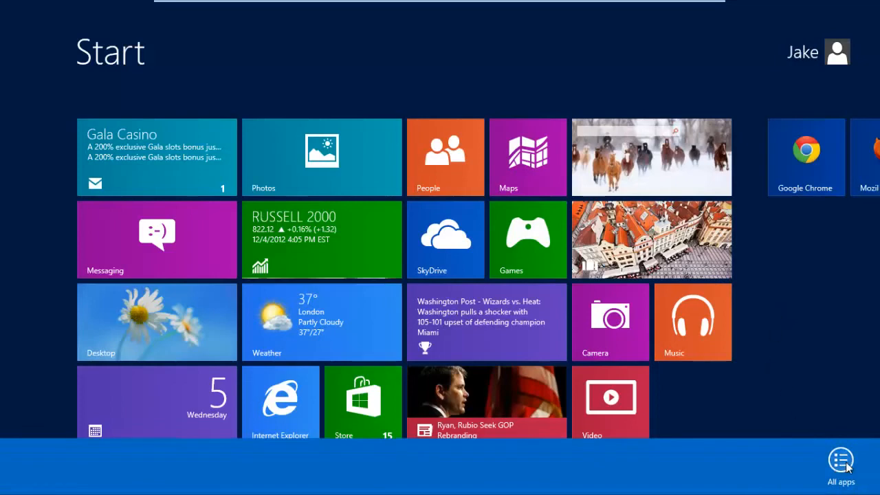
# Step: List all installed apps and scroll across the Apps list and back
pyautogui.click(842, 465)
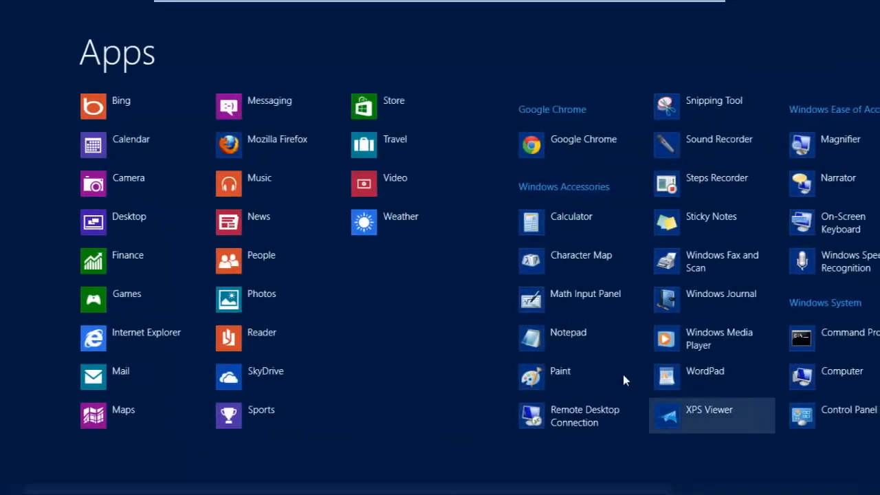
pyautogui.hscroll(3)
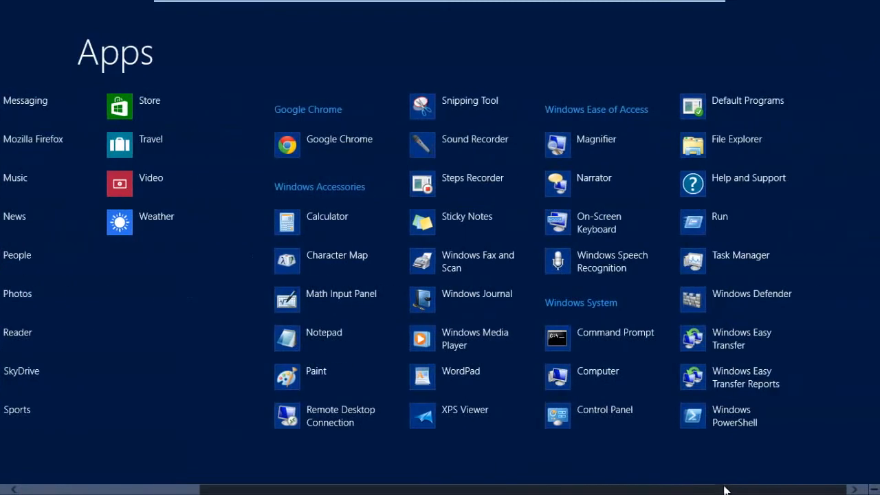
pyautogui.hscroll(-3)
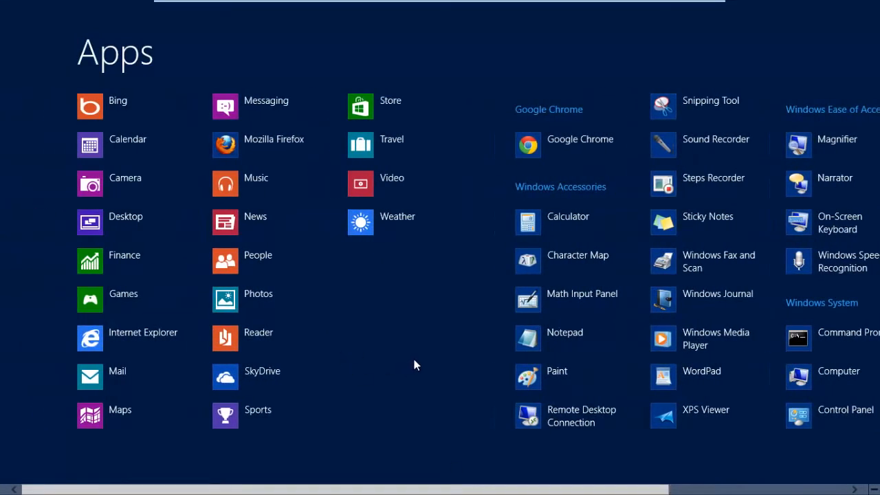
# Step: Search the apps for 'google', turning up the Google Chrome result
pyautogui.write('google')
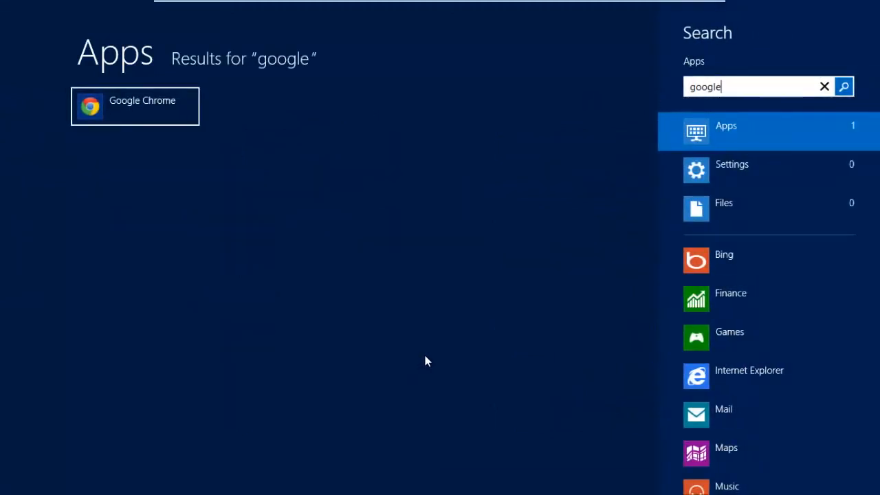
pyautogui.click(825, 85)
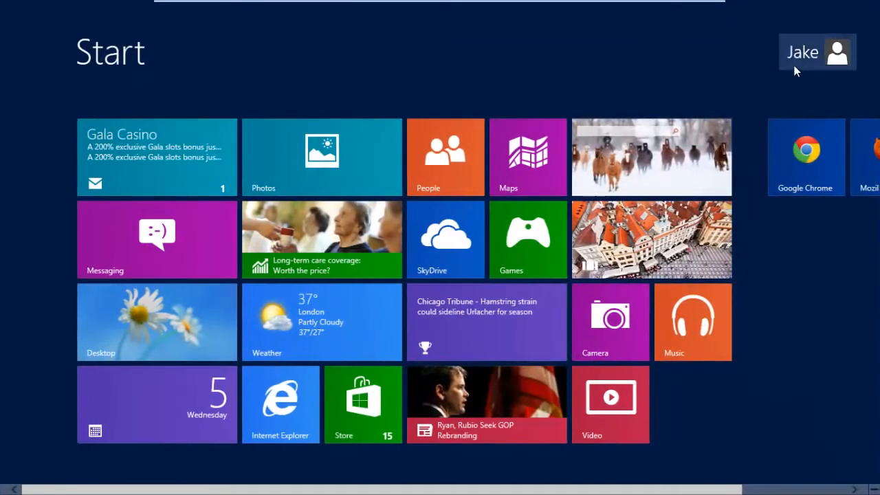
# Step: Open the account menu from the user name in the Start screen's top-right corner
pyautogui.click(816, 52)
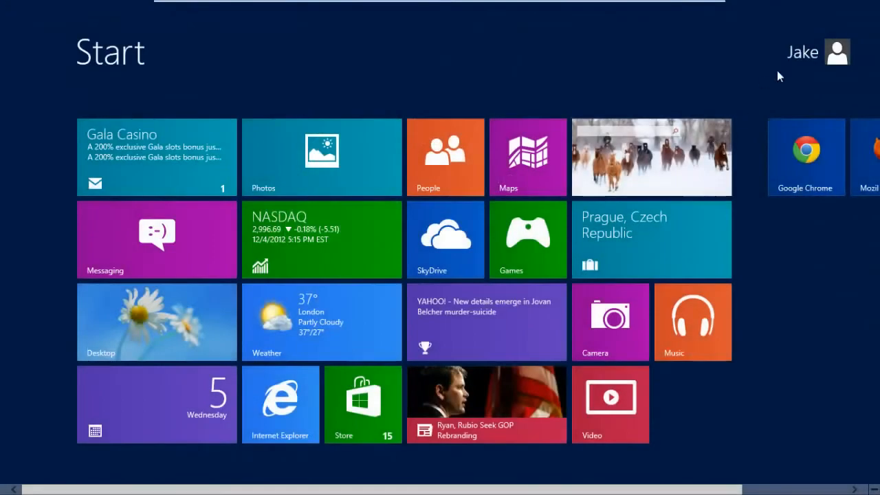
pyautogui.click(836, 52)
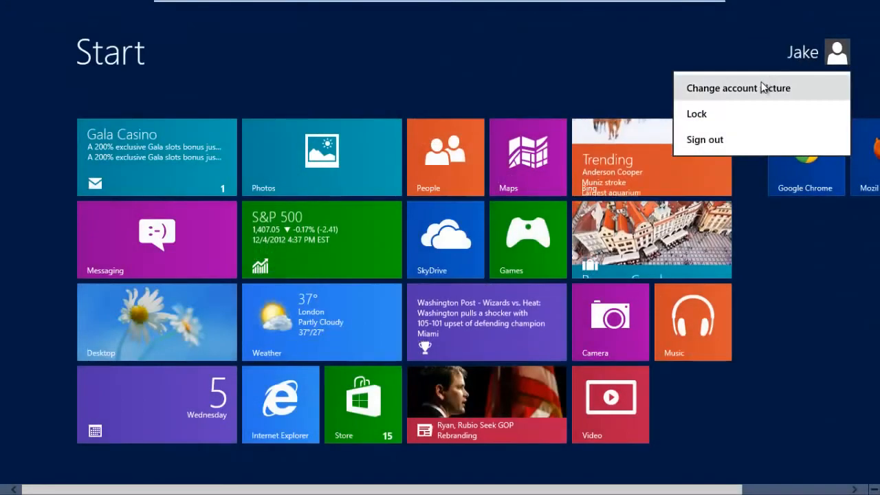
# Step: Through account picture settings, pick a near-black Start screen background colour
pyautogui.click(736, 88)
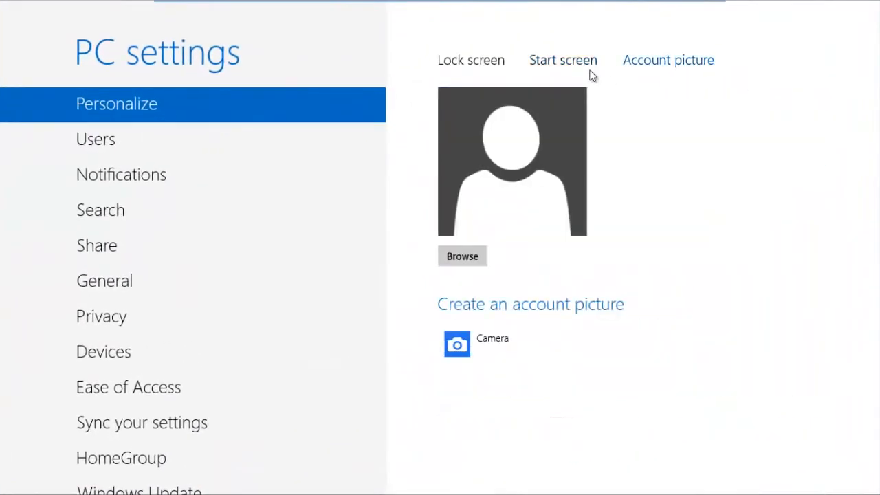
pyautogui.moveTo(571, 66)
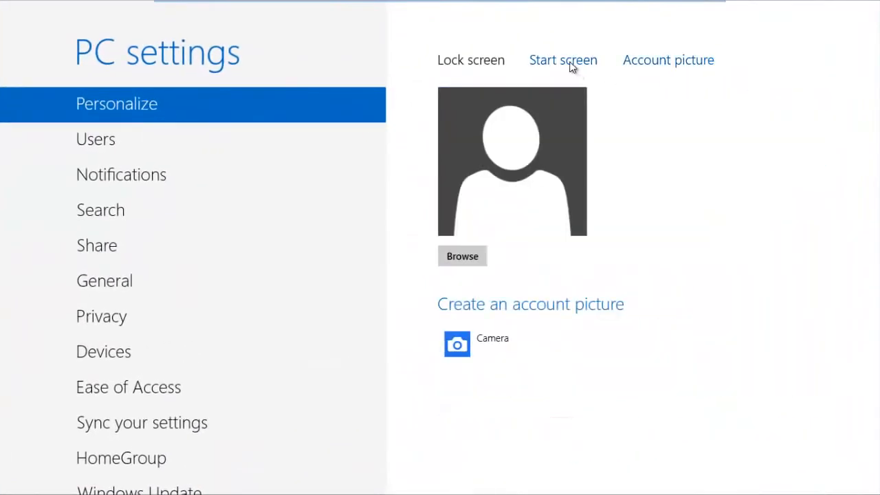
pyautogui.click(564, 61)
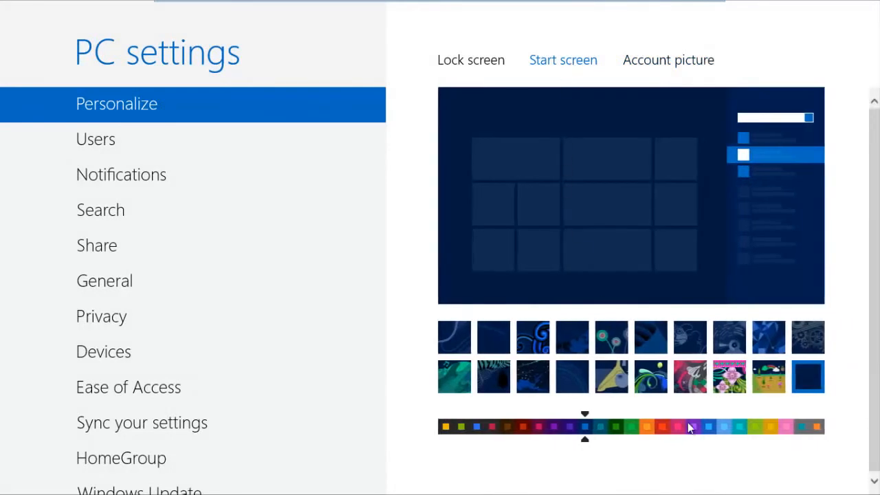
pyautogui.click(492, 426)
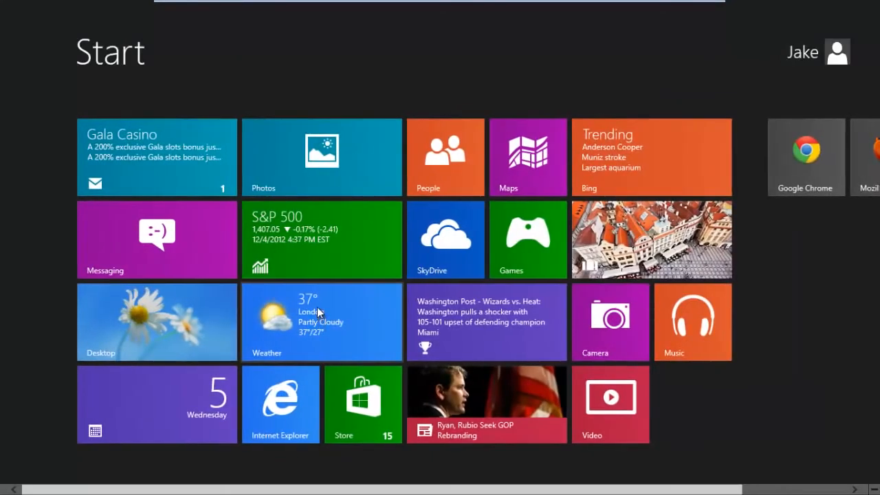
pyautogui.moveTo(310, 313)
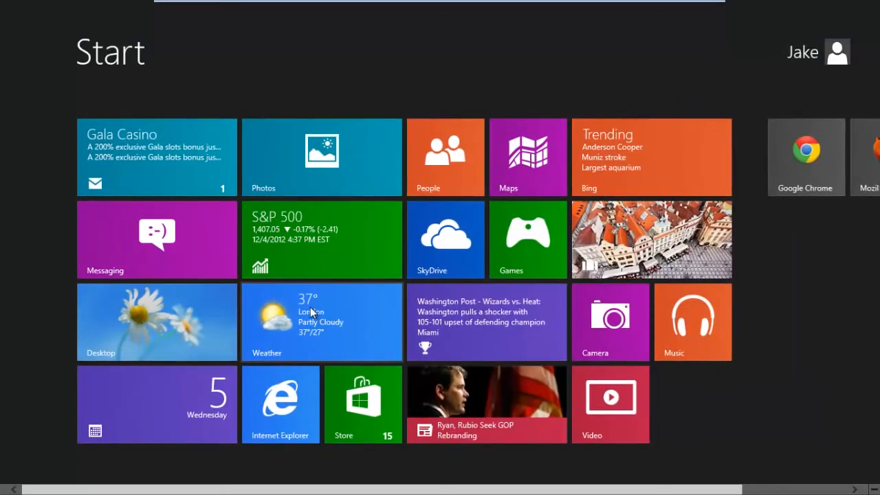